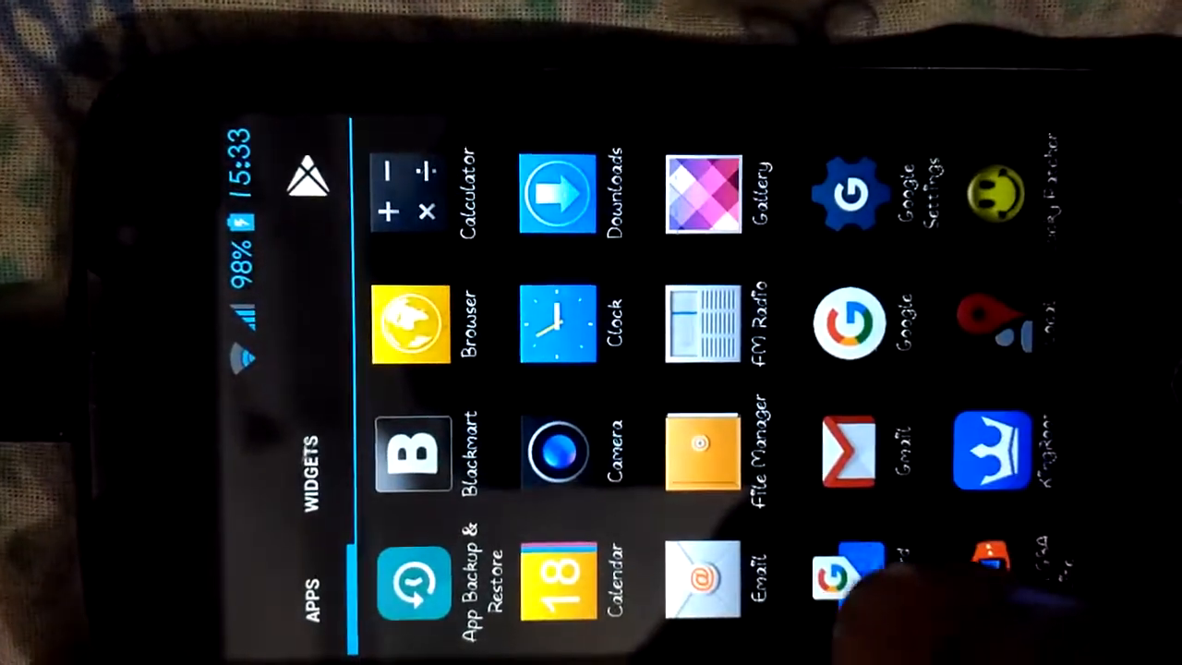
Step: Scroll the app drawer and launch the Google Play Store
scroll(left, 3)
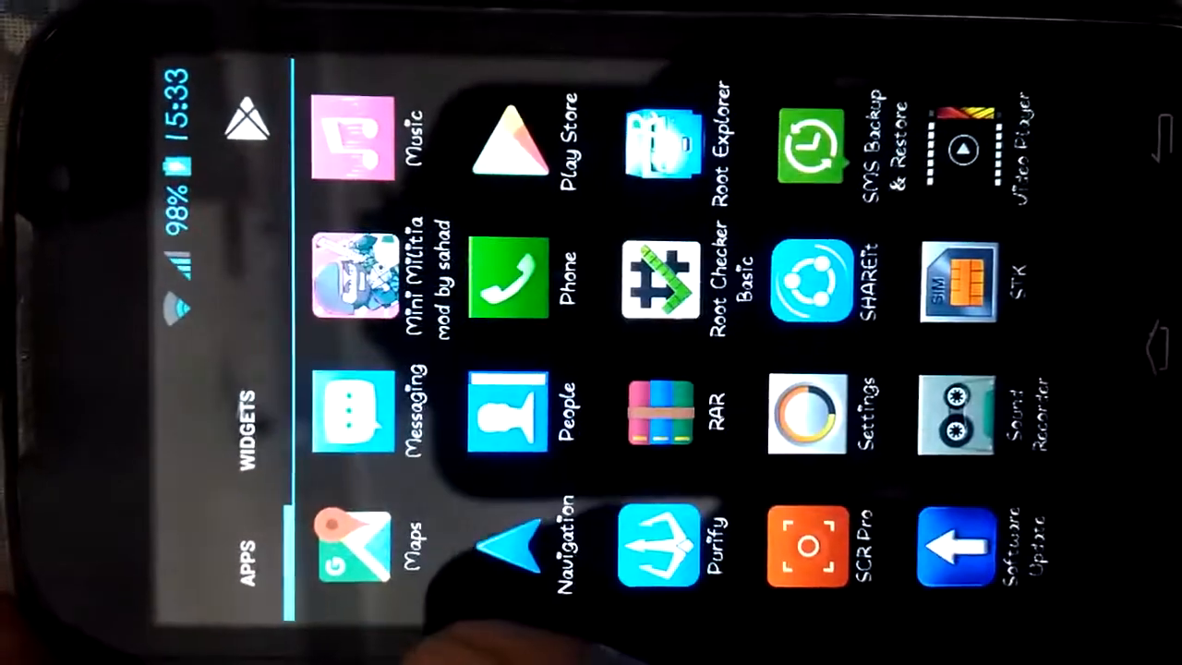
click(512, 148)
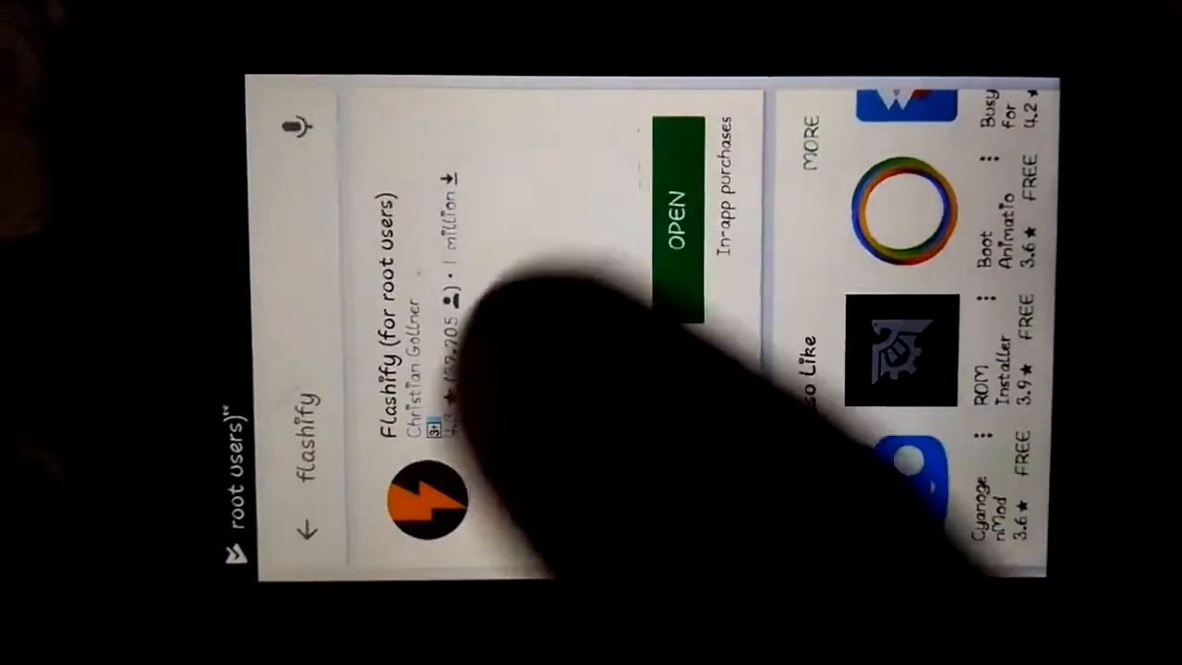
Step: Launch the installed Flashify app from its Play Store listing
click(683, 213)
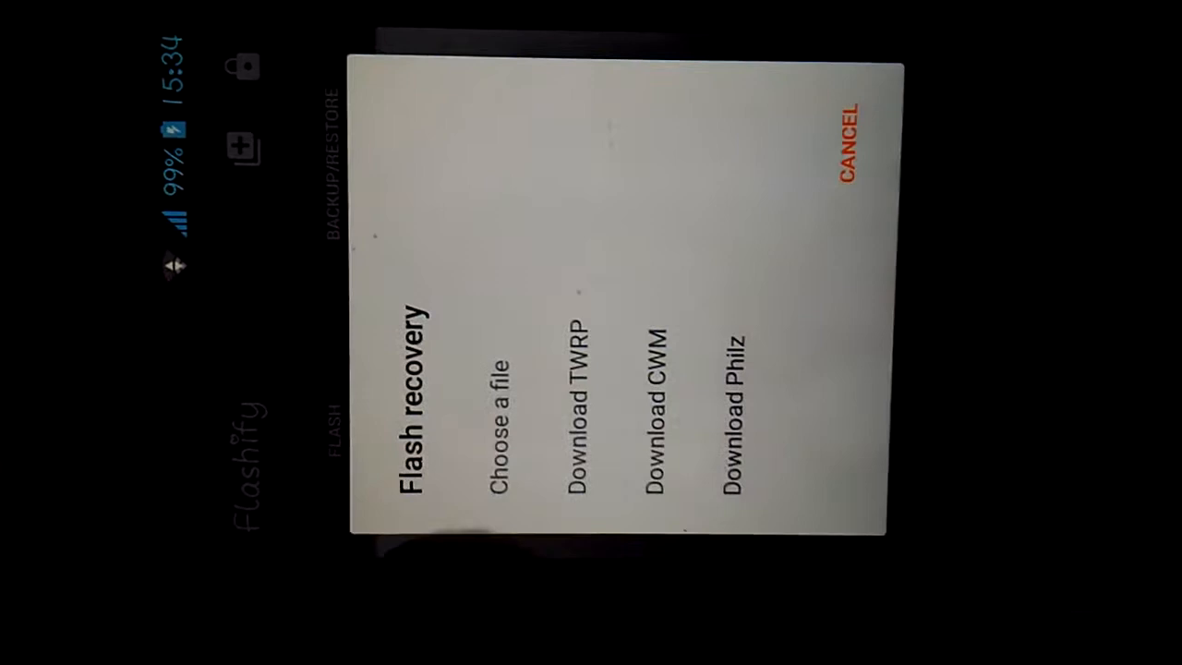
Step: Choose a recovery image file, browsing with Root Explorer
click(499, 420)
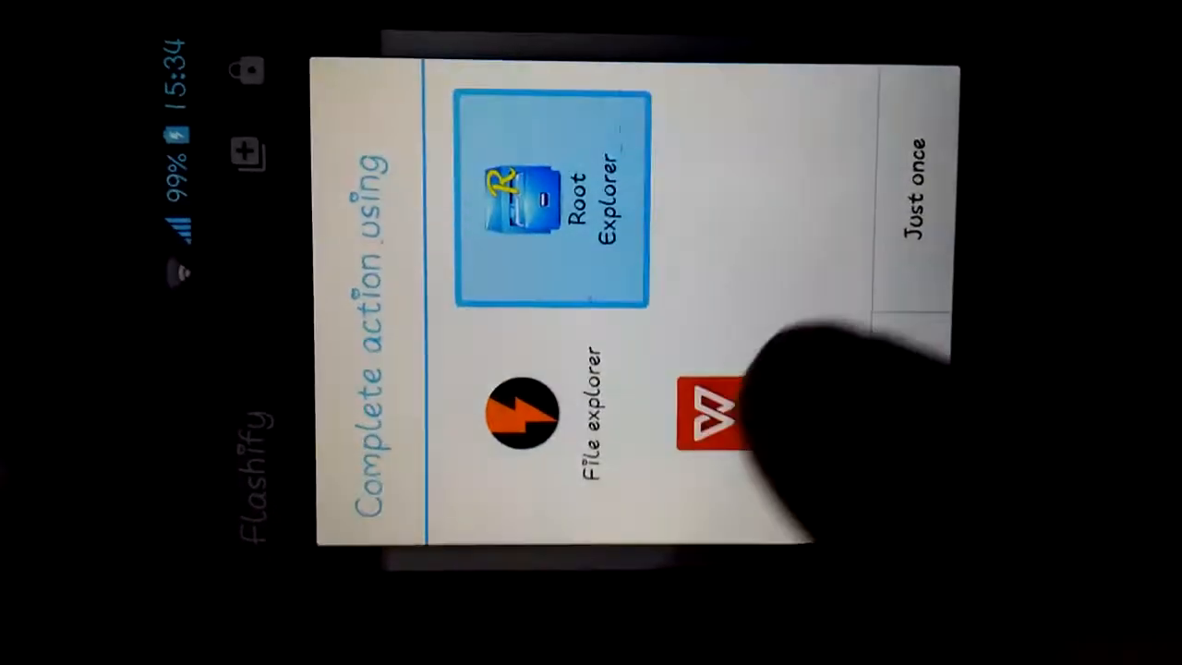
click(549, 198)
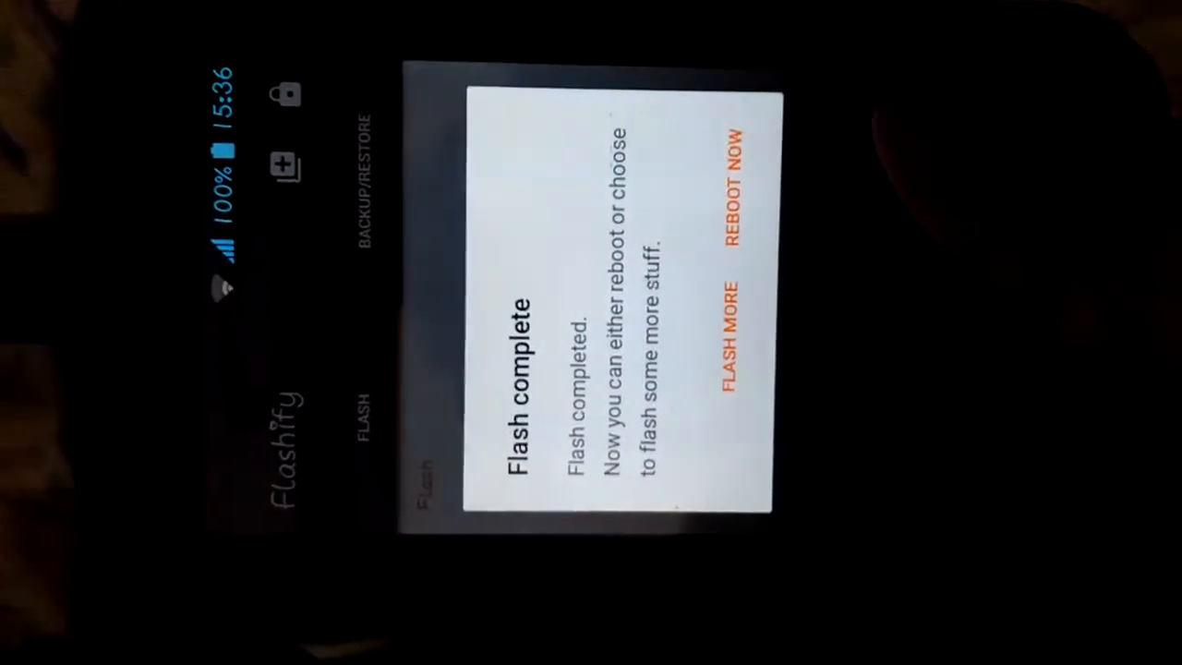
Step: Reboot the phone from the Flash complete dialog
click(738, 213)
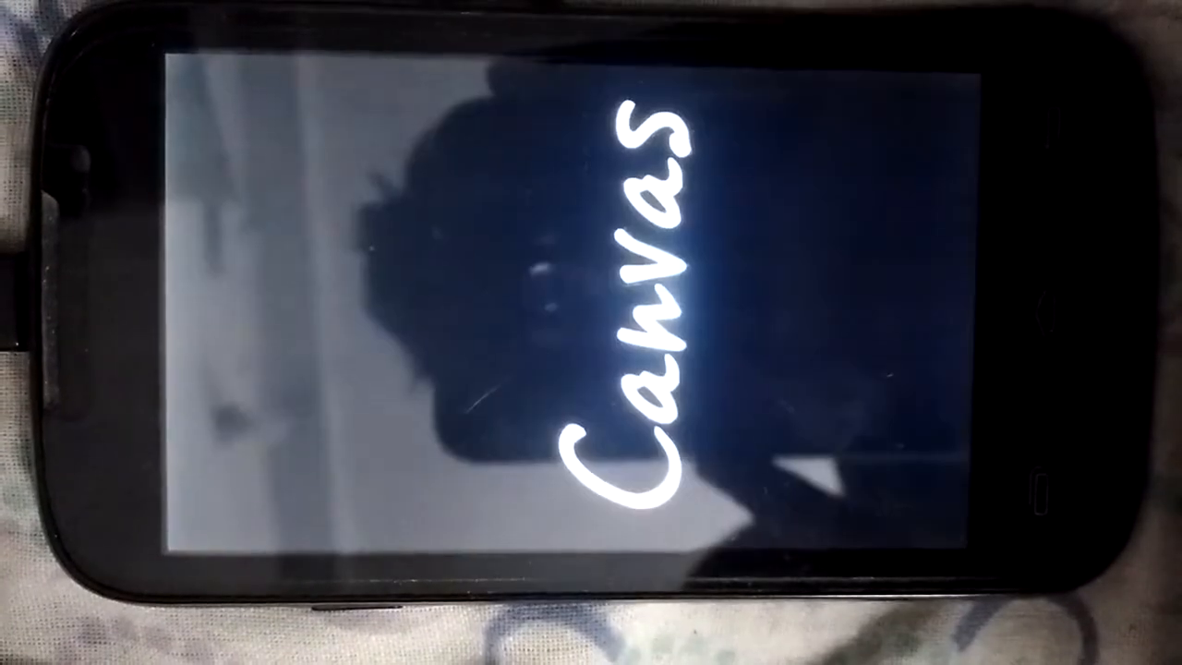